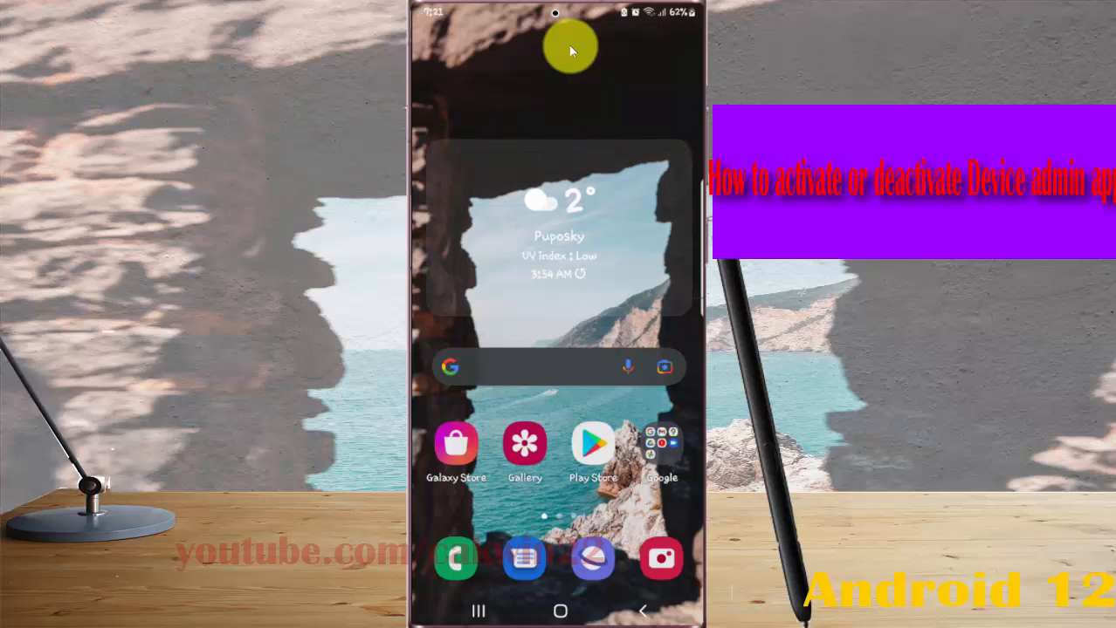
{"action": "mouse_move", "coordinate": [515, 24]}
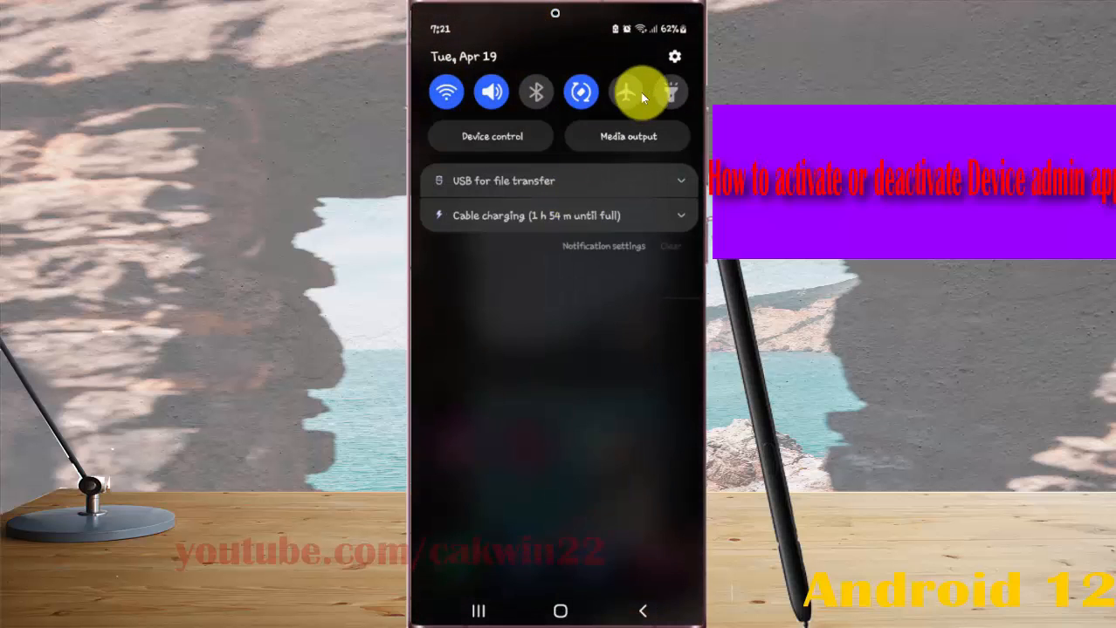
- Open Android Settings from the gear icon in the notification shade
{"action": "left_click", "coordinate": [673, 56]}
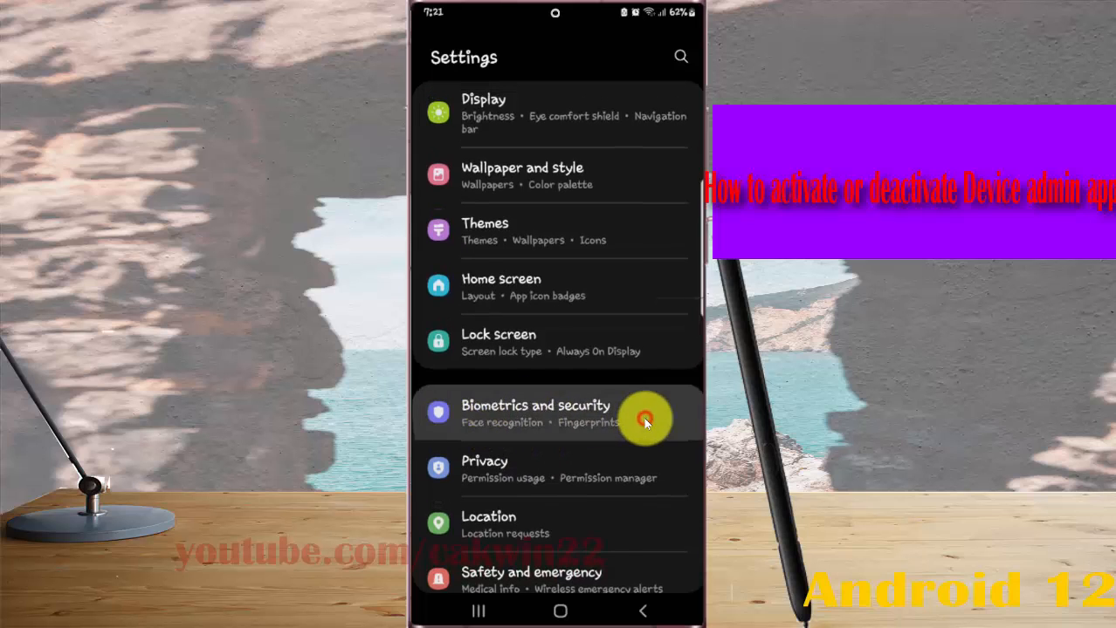
- Go into Biometrics and security and scroll down to Other security settings
{"action": "left_click", "coordinate": [535, 414]}
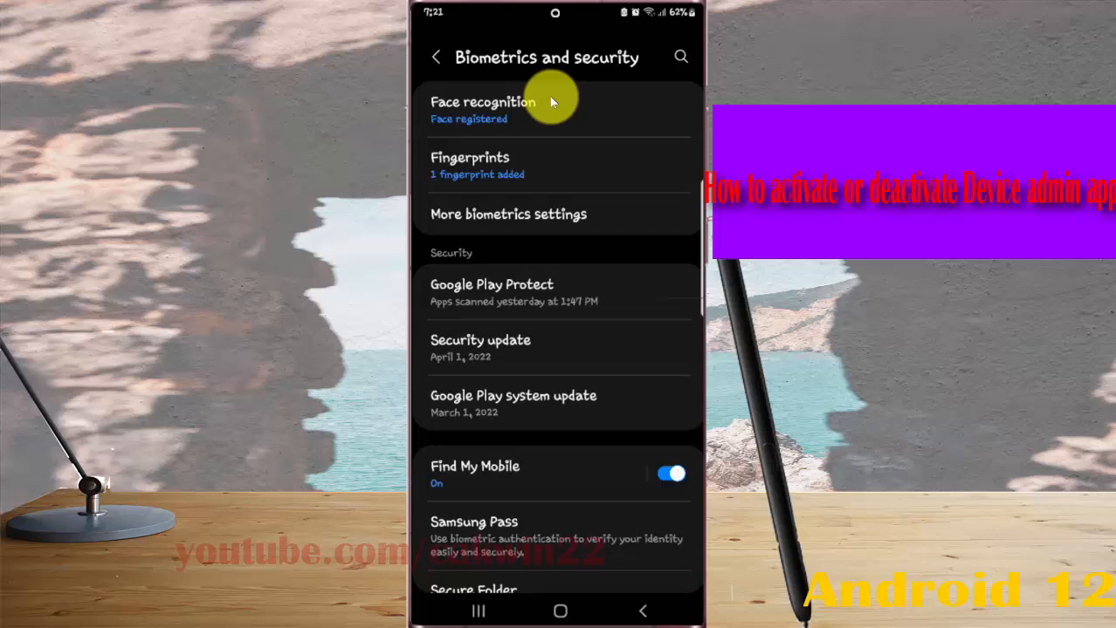
{"action": "scroll", "scroll_direction": "down", "scroll_amount": 3}
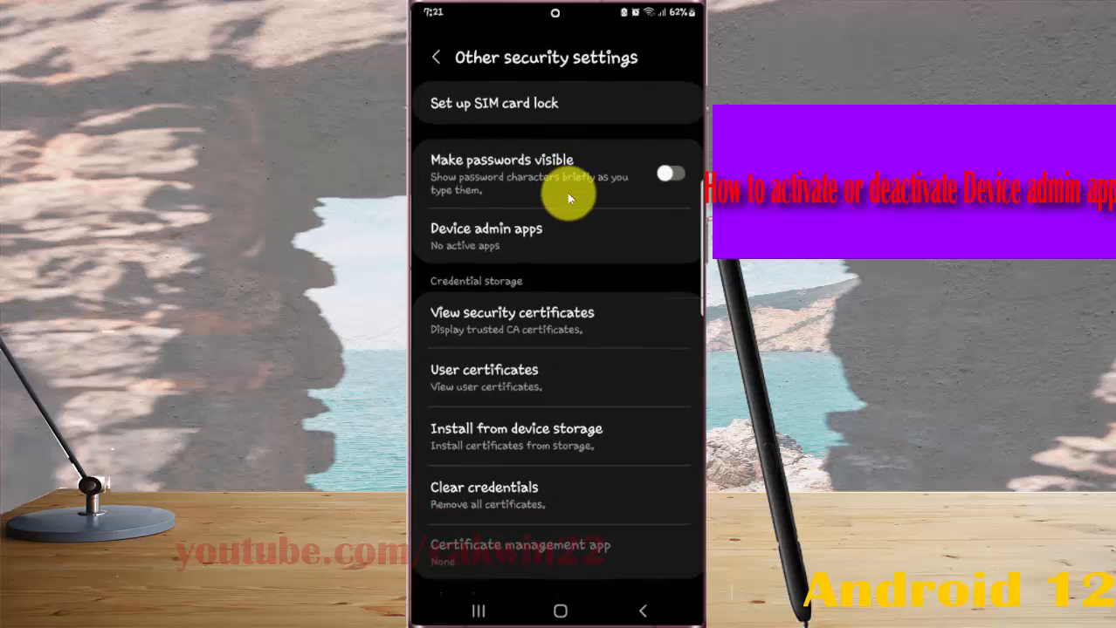
{"action": "mouse_move", "coordinate": [465, 243]}
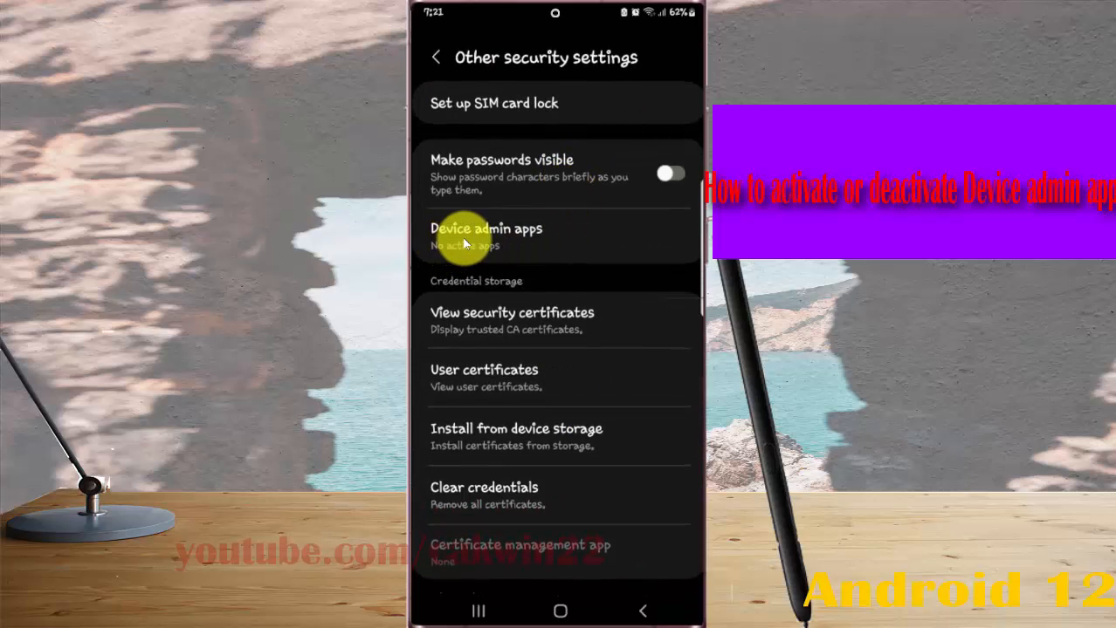
{"action": "mouse_move", "coordinate": [583, 234]}
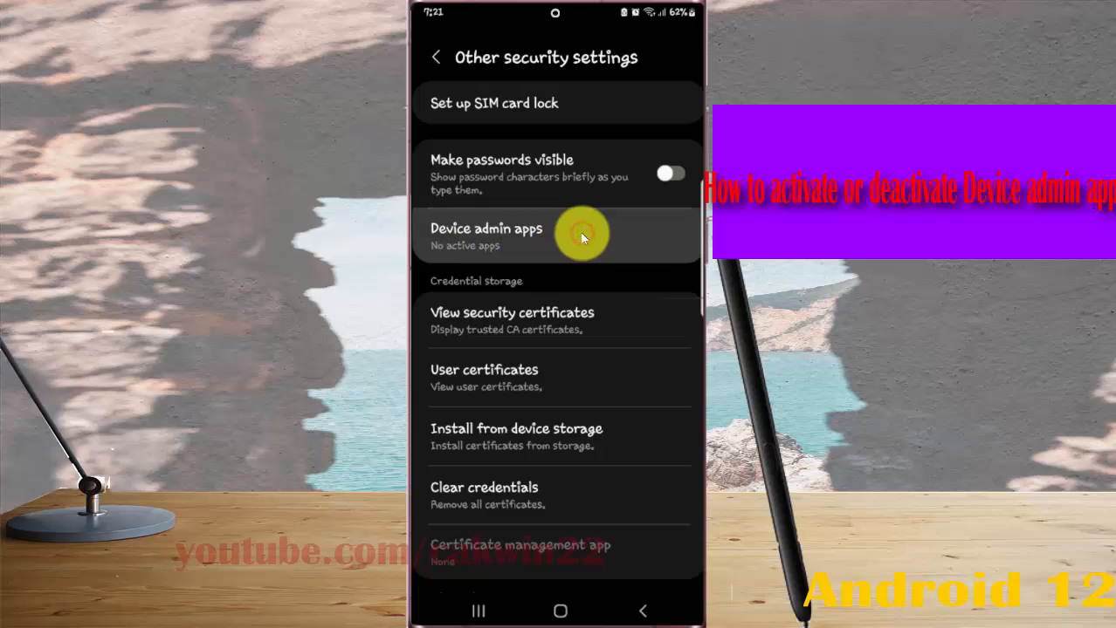
- Open Device admin apps and toggle Find My Device to bring up its activation screen
{"action": "left_click", "coordinate": [486, 236]}
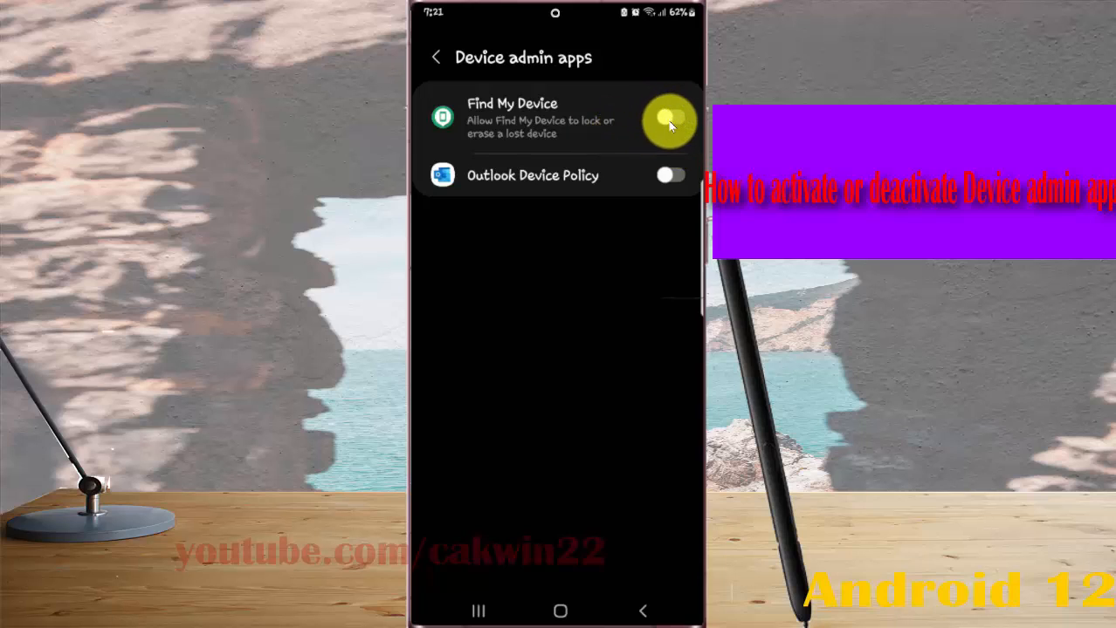
{"action": "left_click", "coordinate": [670, 118]}
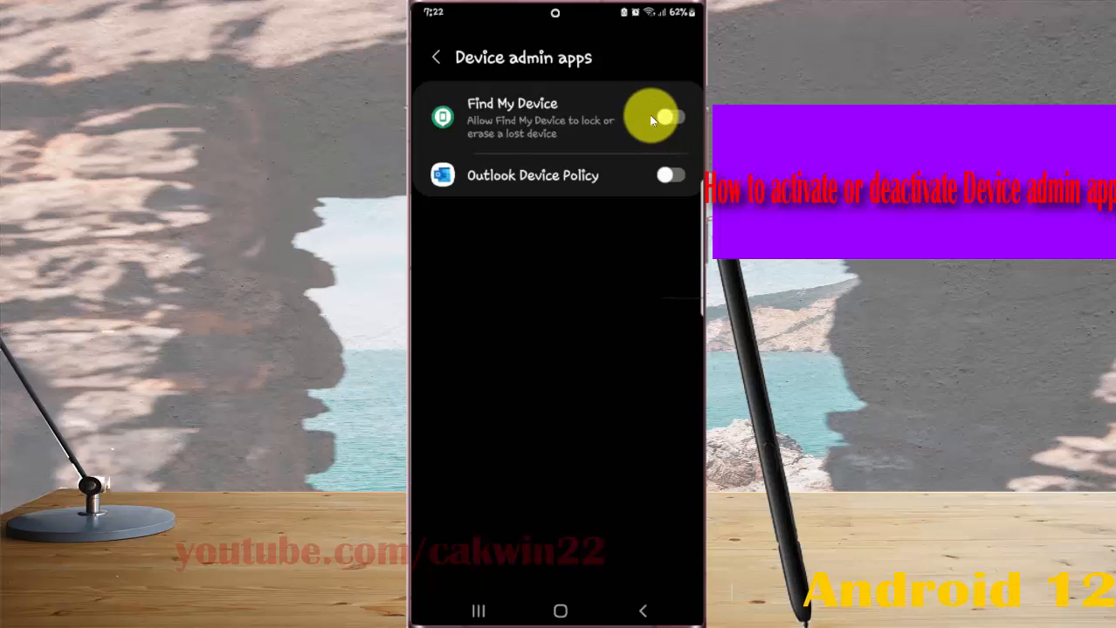
{"action": "left_click", "coordinate": [668, 116]}
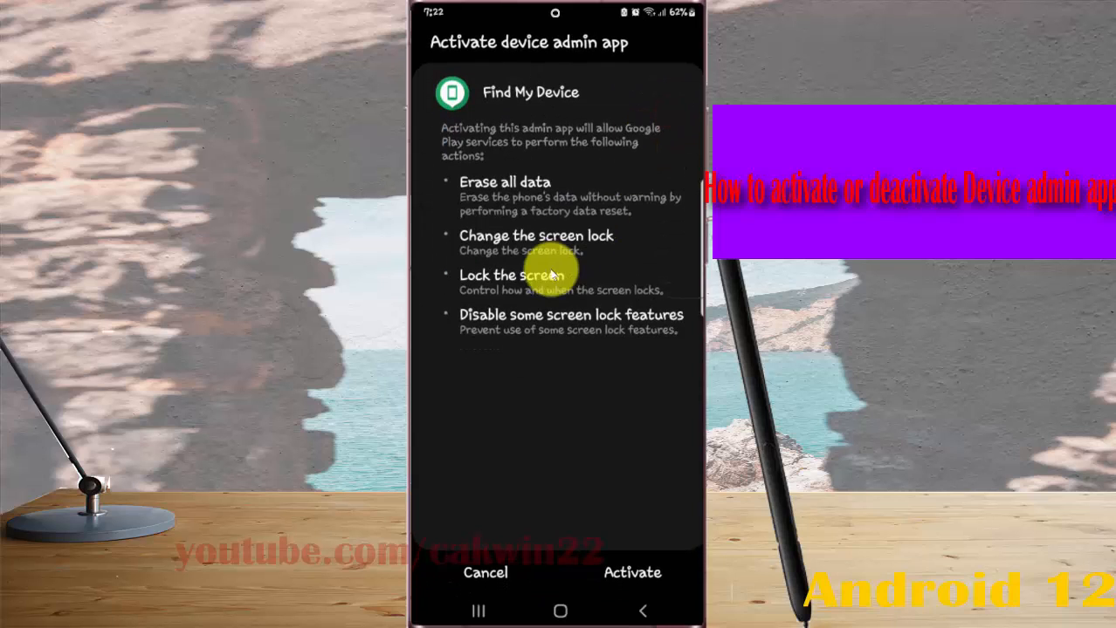
{"action": "mouse_move", "coordinate": [511, 103]}
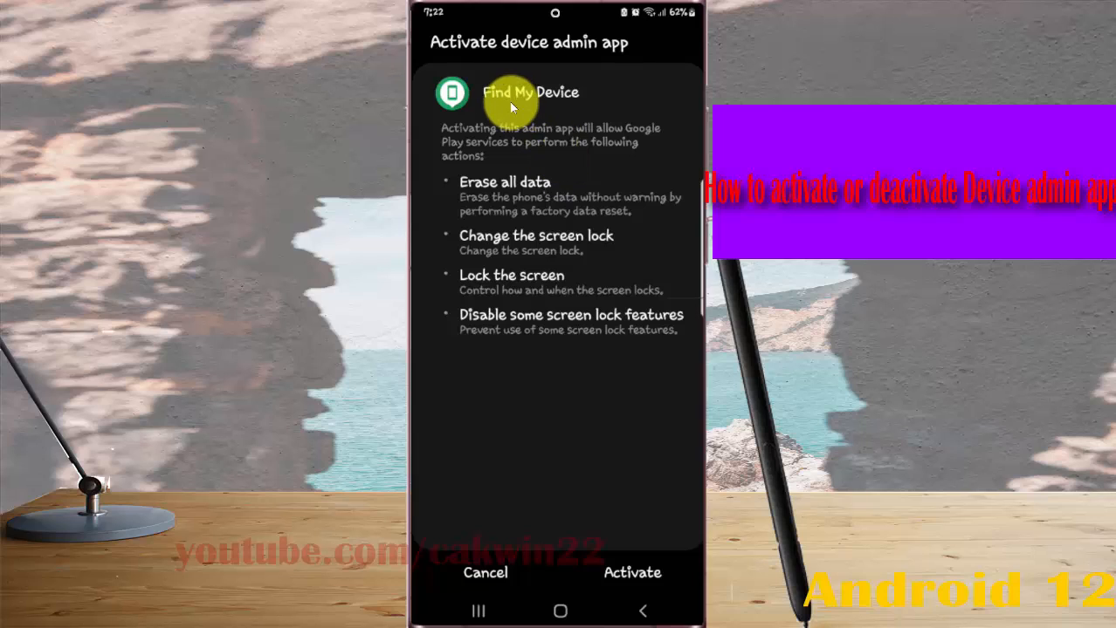
{"action": "mouse_move", "coordinate": [513, 139]}
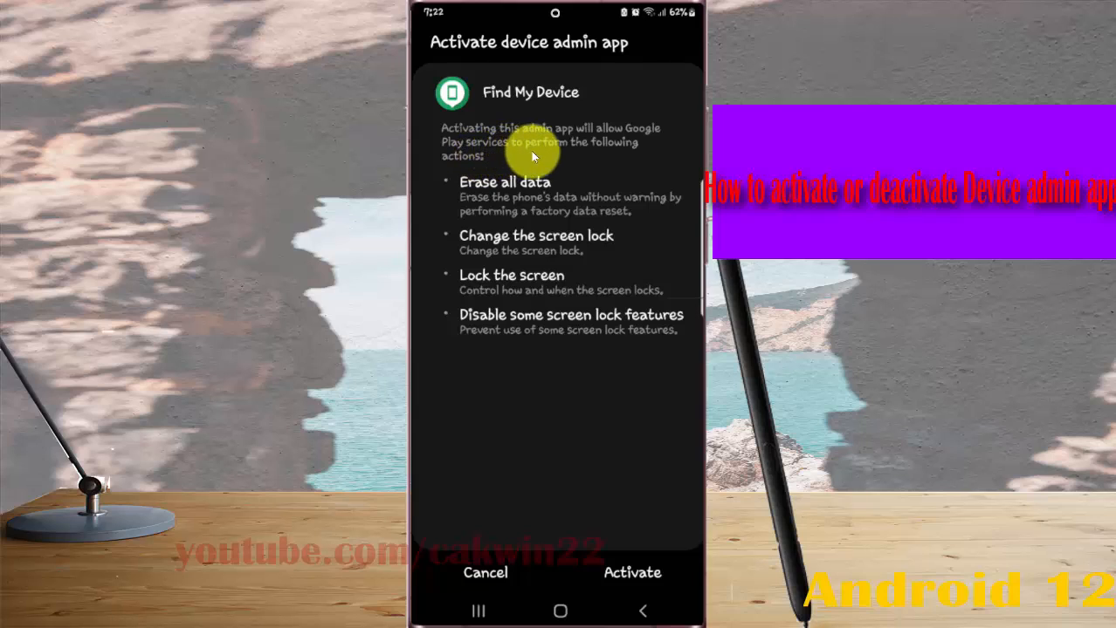
{"action": "mouse_move", "coordinate": [506, 202]}
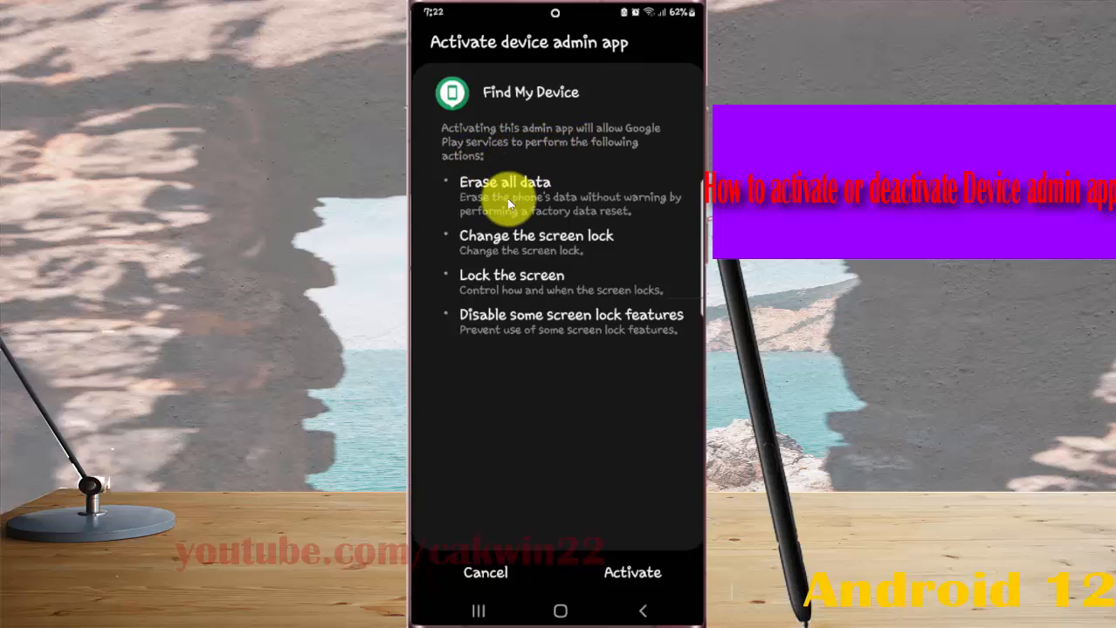
{"action": "mouse_move", "coordinate": [513, 244]}
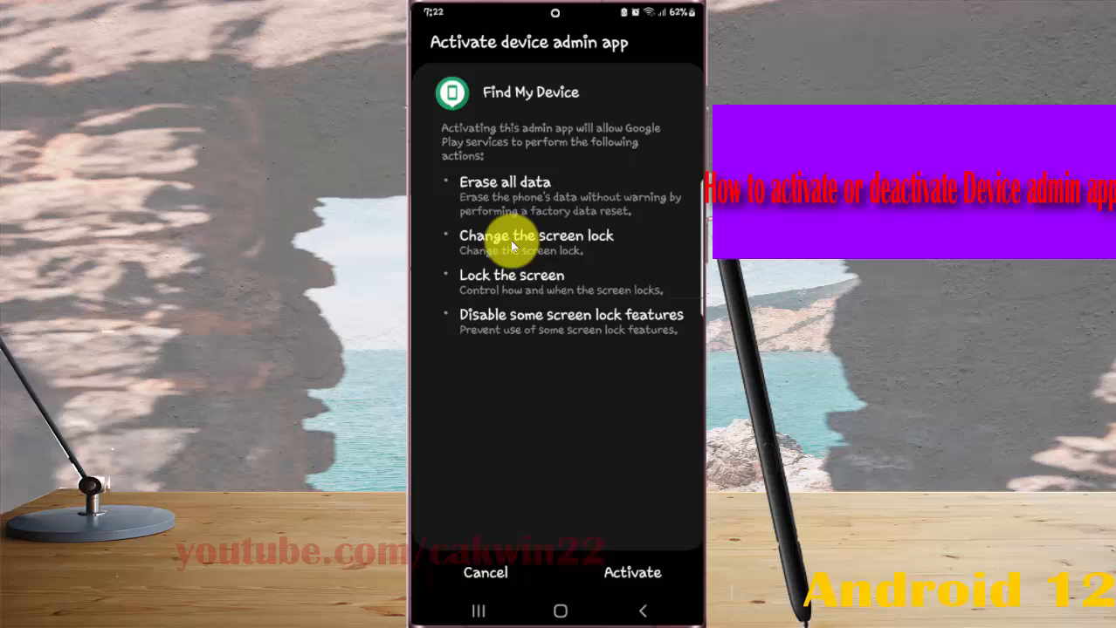
{"action": "mouse_move", "coordinate": [467, 269]}
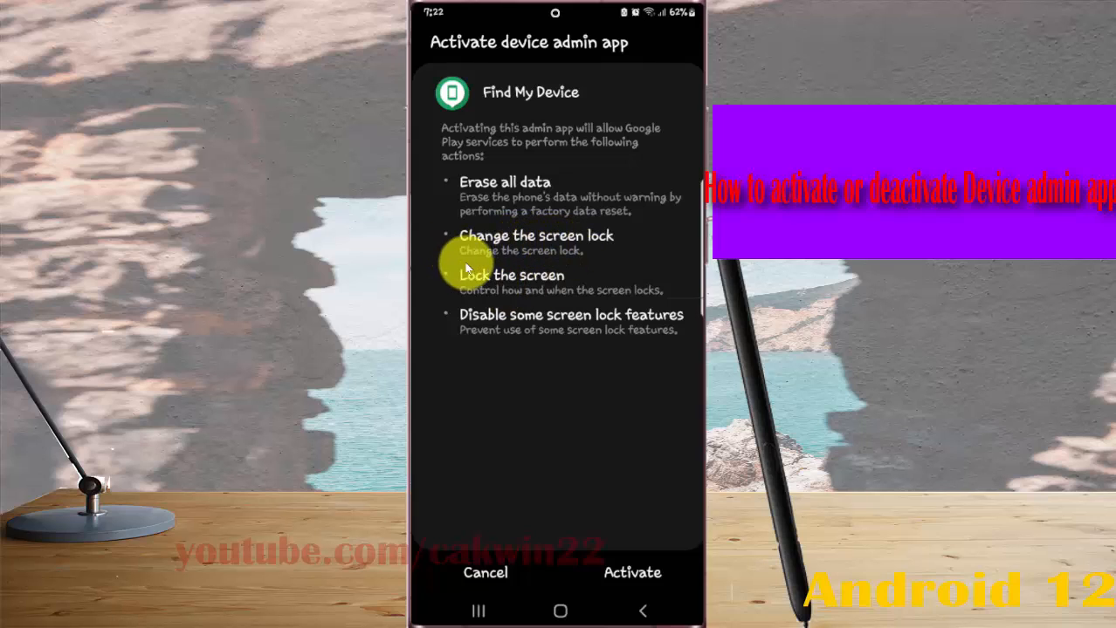
{"action": "mouse_move", "coordinate": [550, 323]}
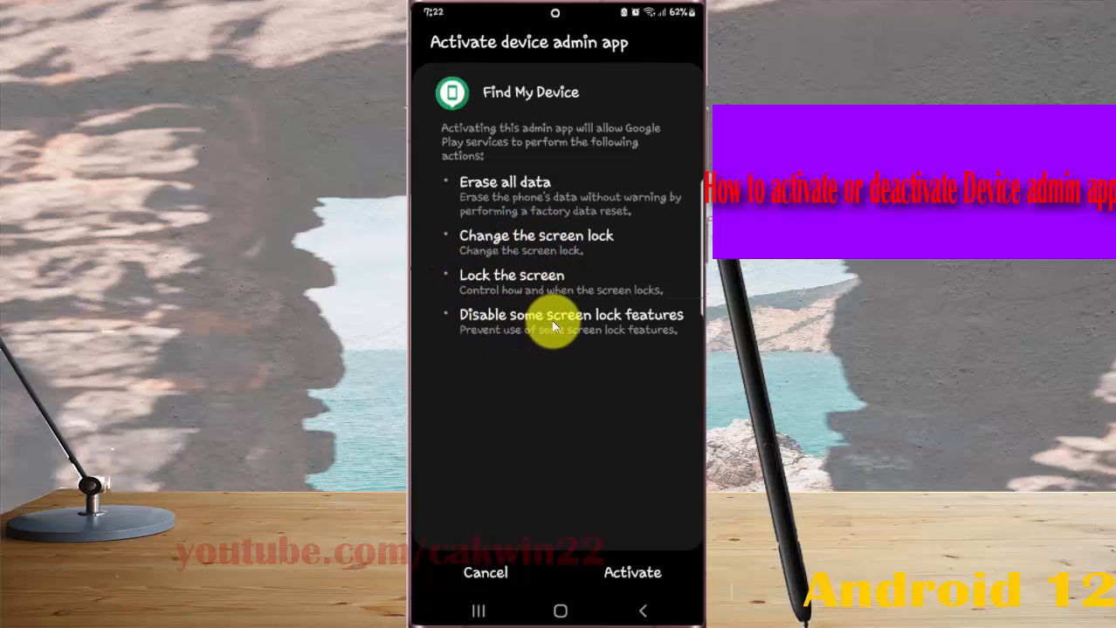
{"action": "mouse_move", "coordinate": [650, 598]}
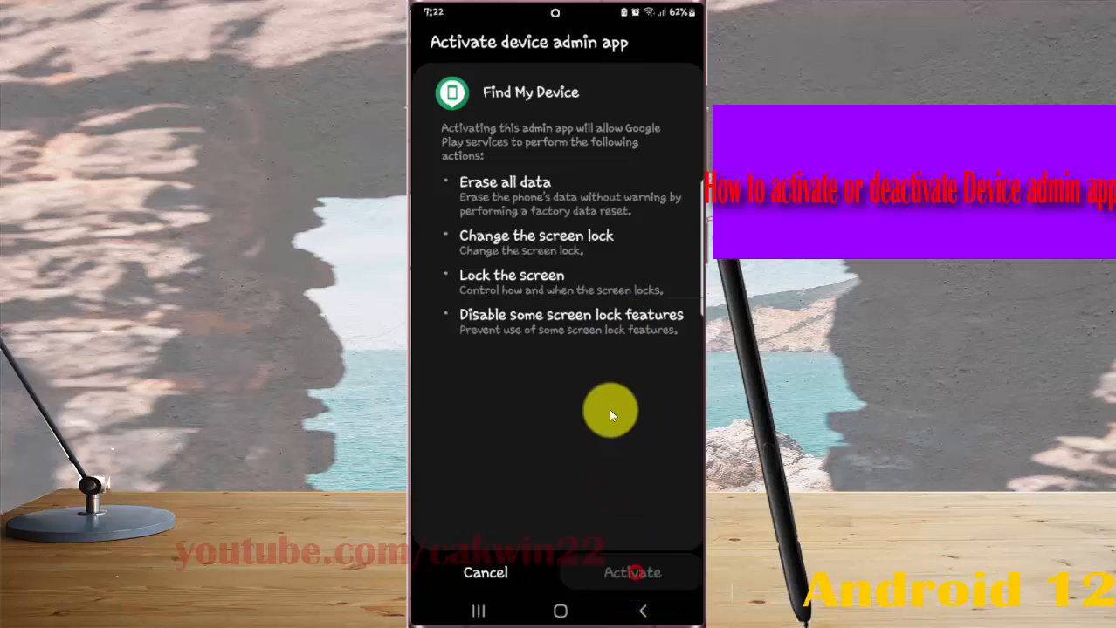
- Confirm Activate to make Find My Device a device admin app
{"action": "left_click", "coordinate": [631, 573]}
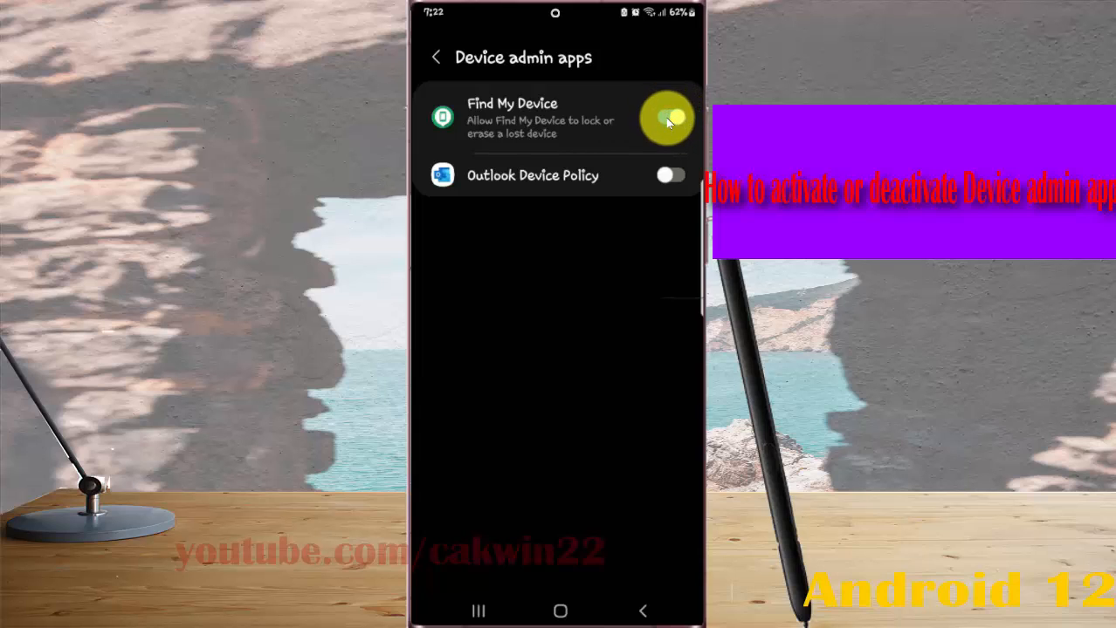
- Toggle Find My Device off and confirm Deactivate on the Device administrator screen
{"action": "left_click", "coordinate": [668, 118]}
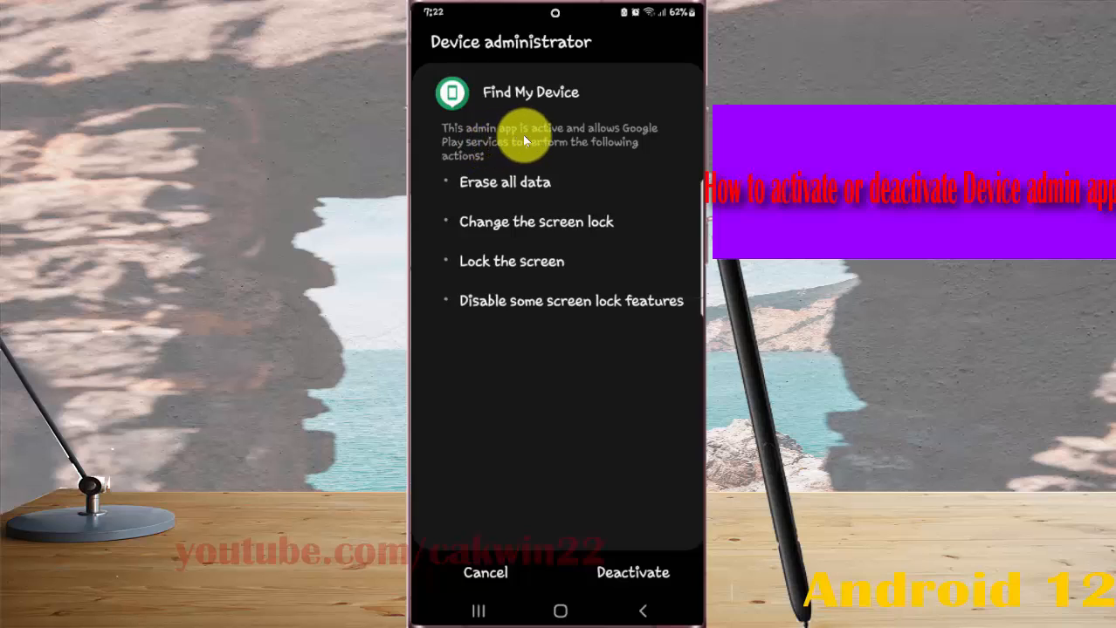
{"action": "mouse_move", "coordinate": [475, 152]}
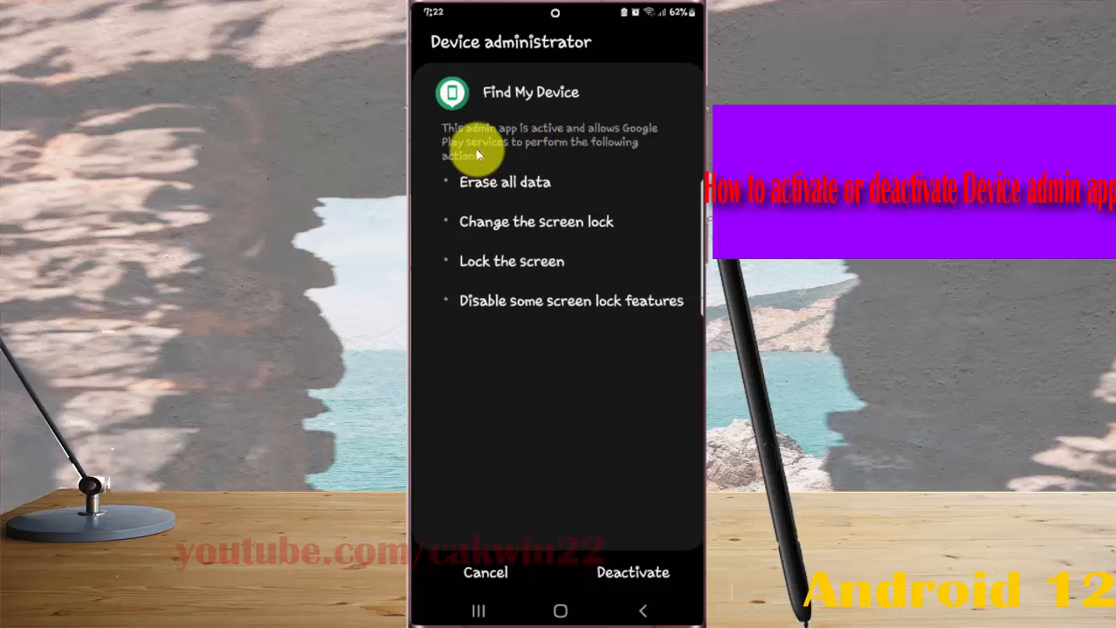
{"action": "mouse_move", "coordinate": [441, 182]}
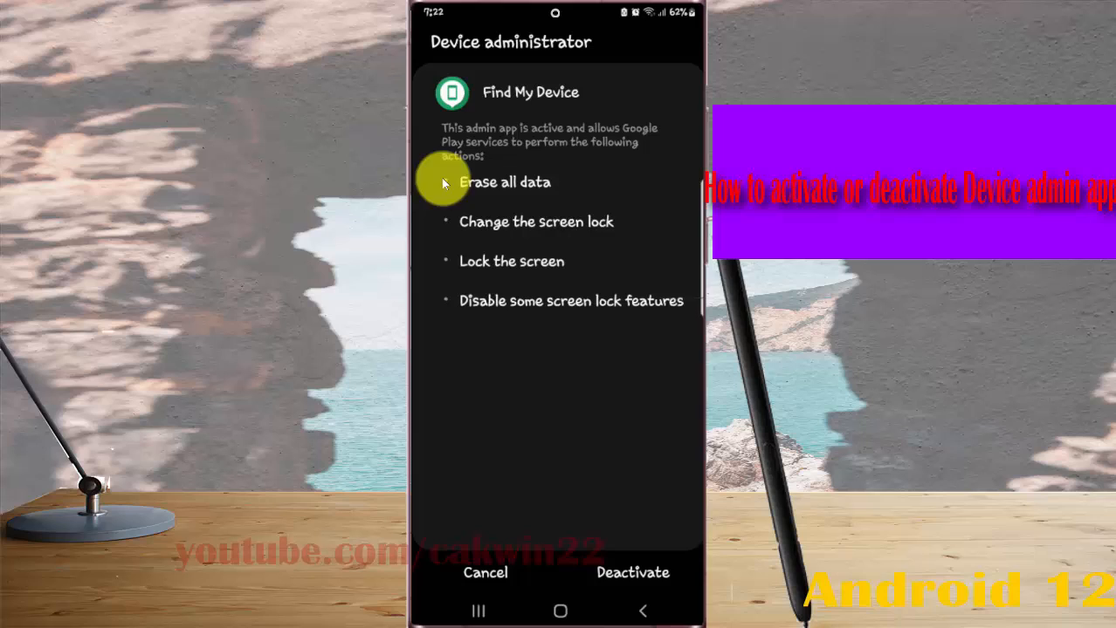
{"action": "mouse_move", "coordinate": [636, 518]}
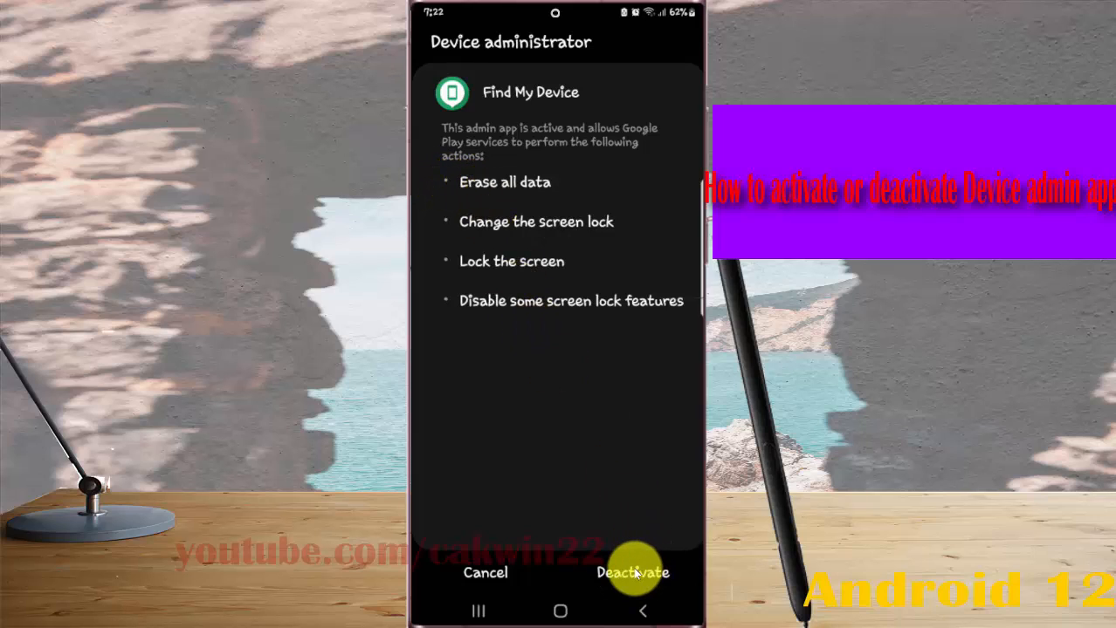
{"action": "left_click", "coordinate": [632, 573]}
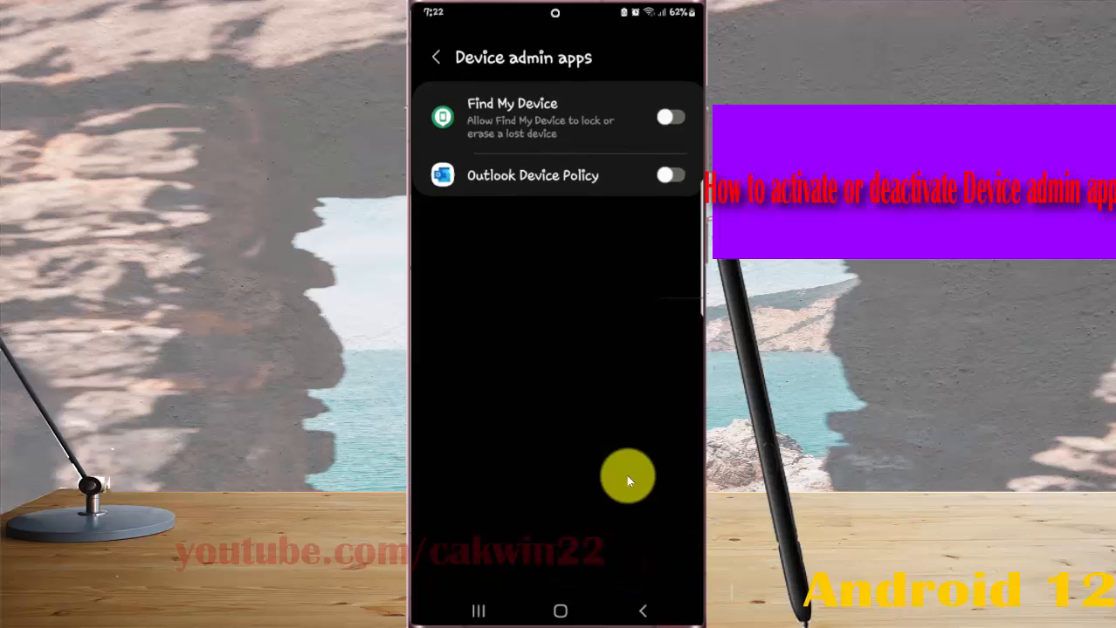